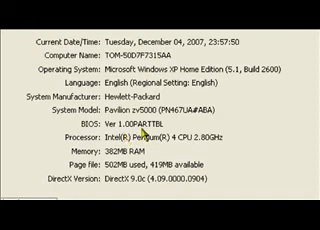
scroll("up", 3)
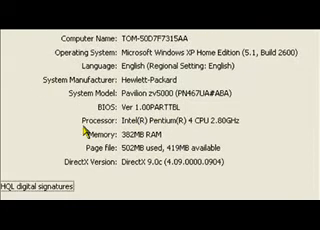
scroll("down", 3)
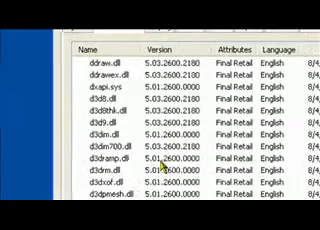
scroll("down", 3)
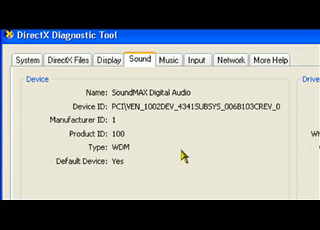
scroll("down", 3)
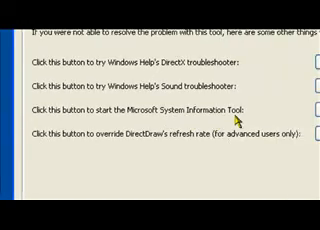
scroll("down", 3)
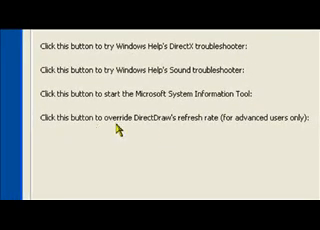